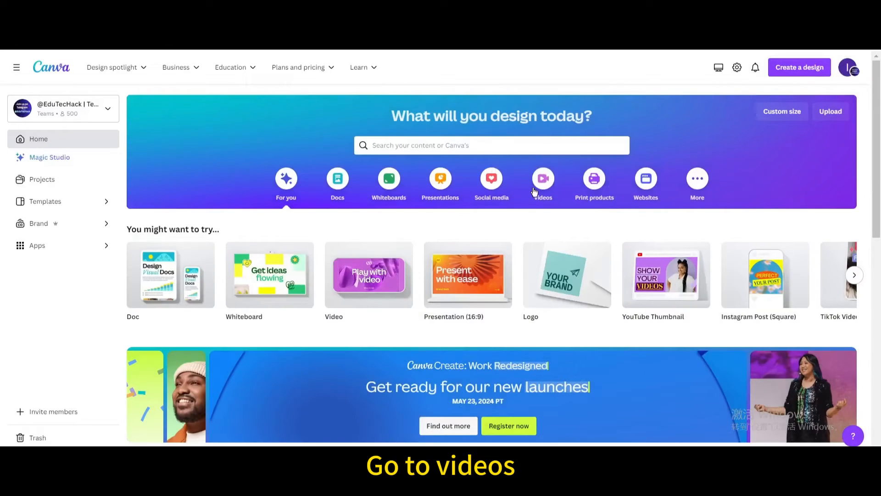
# Create a blank video design from the Videos category on the Canva home page
pyautogui.click(542, 177)
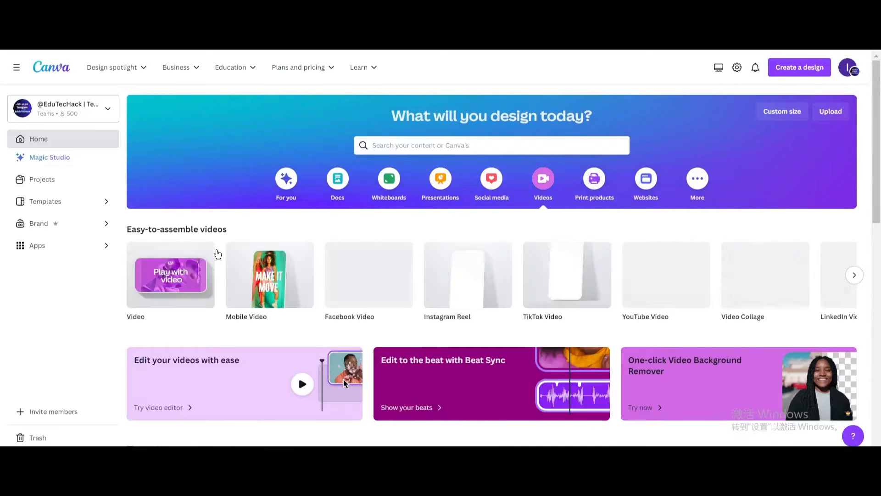
pyautogui.click(170, 275)
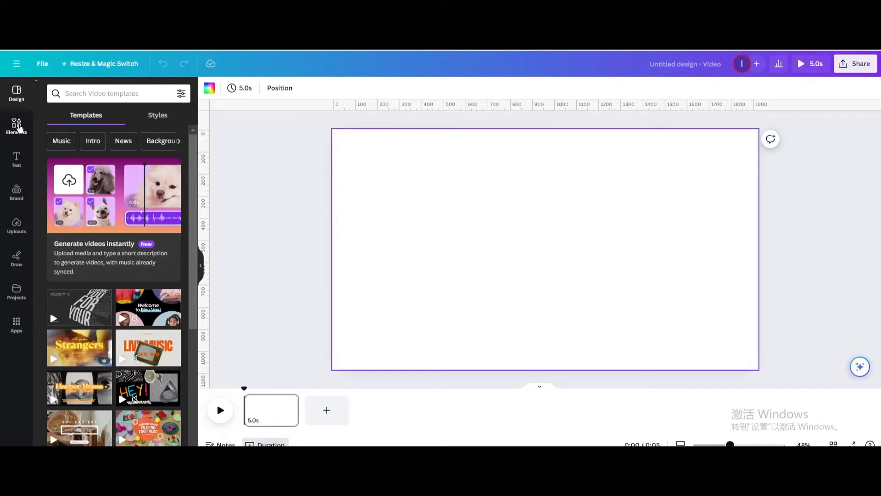
# Add a square shape from Elements and stretch it to cover the whole page
pyautogui.click(17, 127)
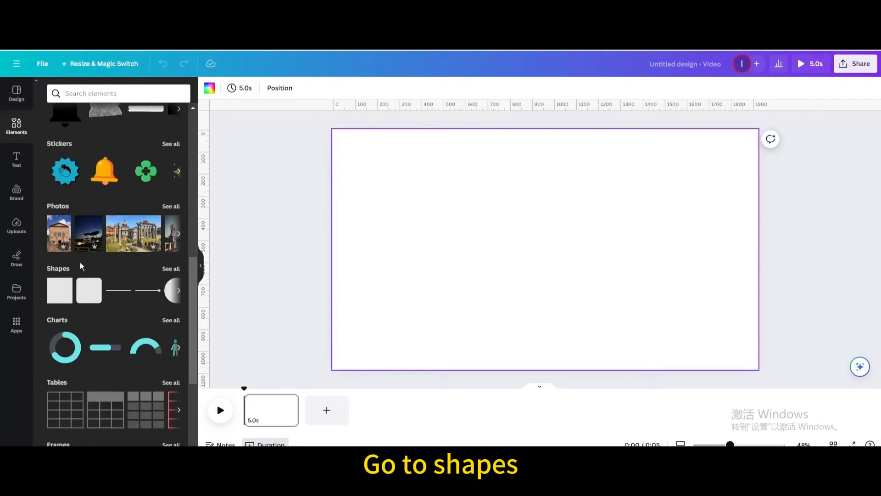
pyautogui.click(59, 291)
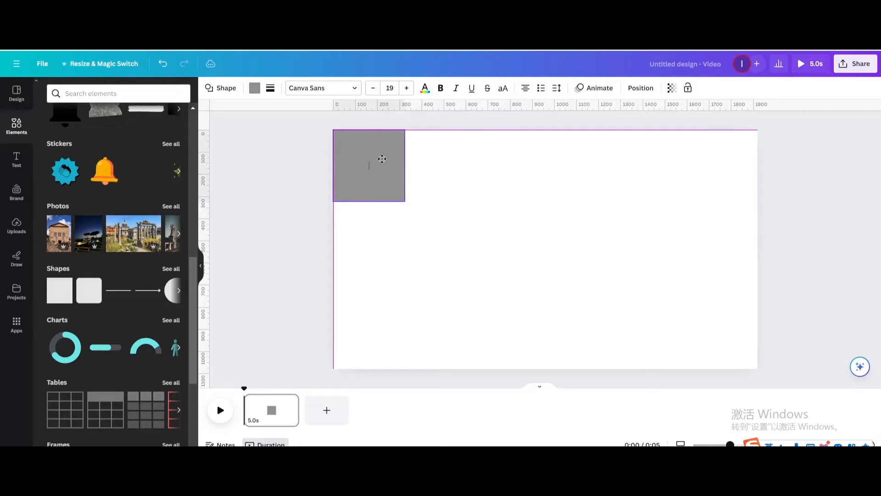
pyautogui.moveTo(404, 195); pyautogui.dragTo(678, 296)
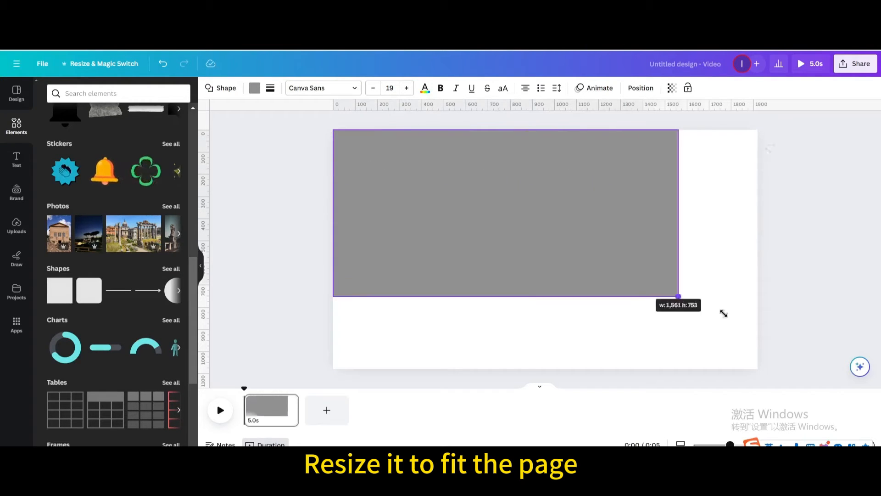
pyautogui.moveTo(678, 296); pyautogui.dragTo(757, 370)
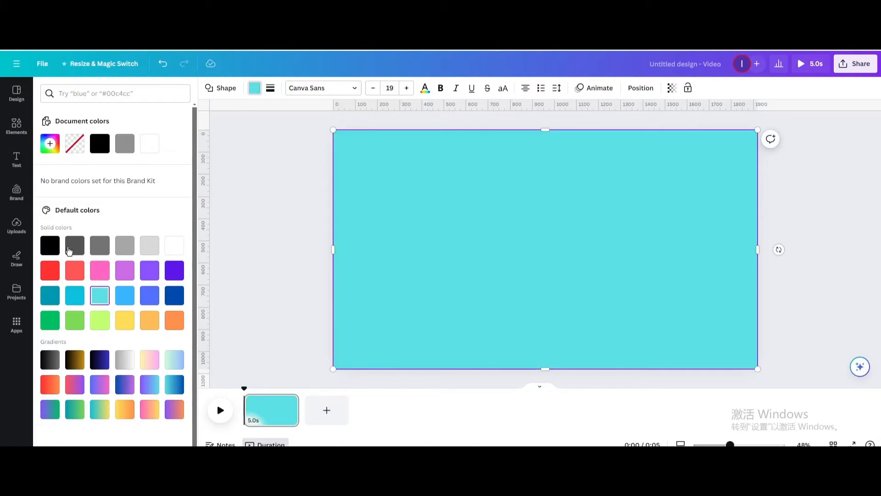
# Add a heading reading 'PIZZA' and make its text white
pyautogui.click(16, 160)
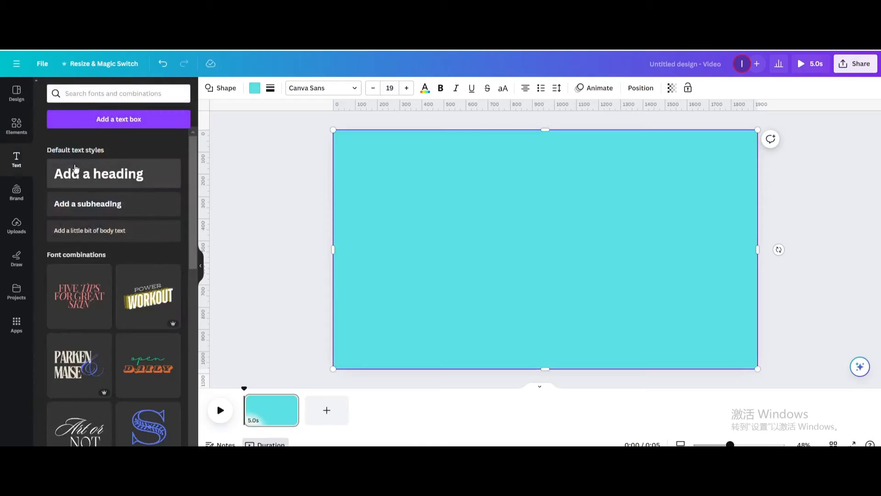
pyautogui.click(98, 173)
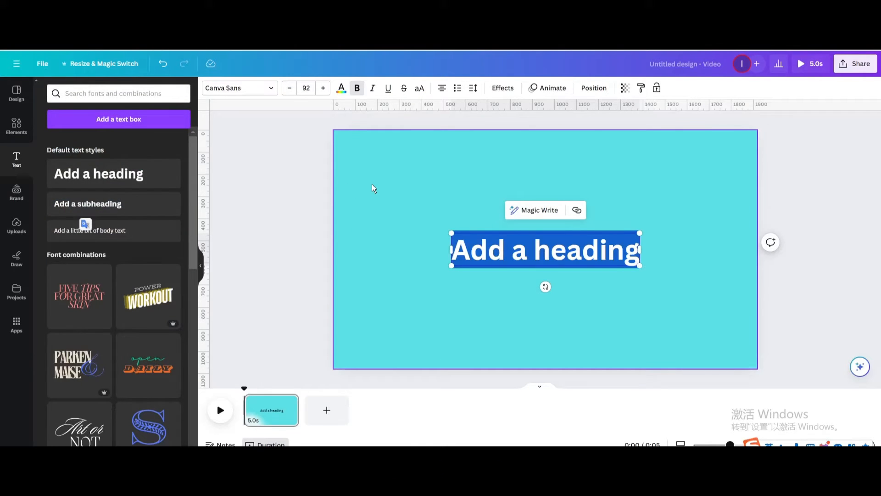
pyautogui.write('PIZZA')
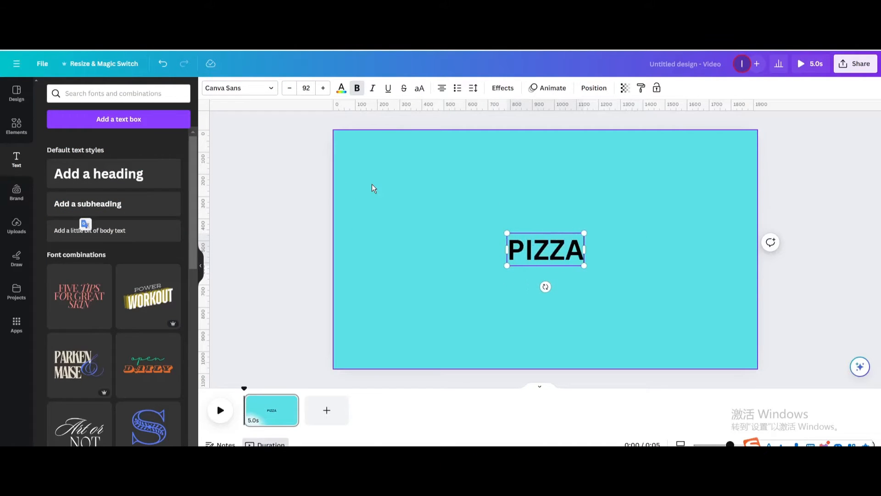
pyautogui.click(340, 88)
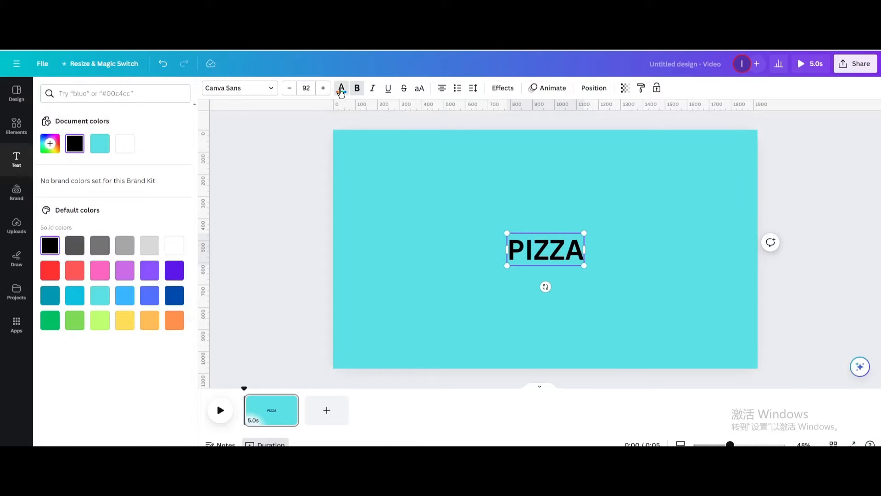
pyautogui.click(175, 245)
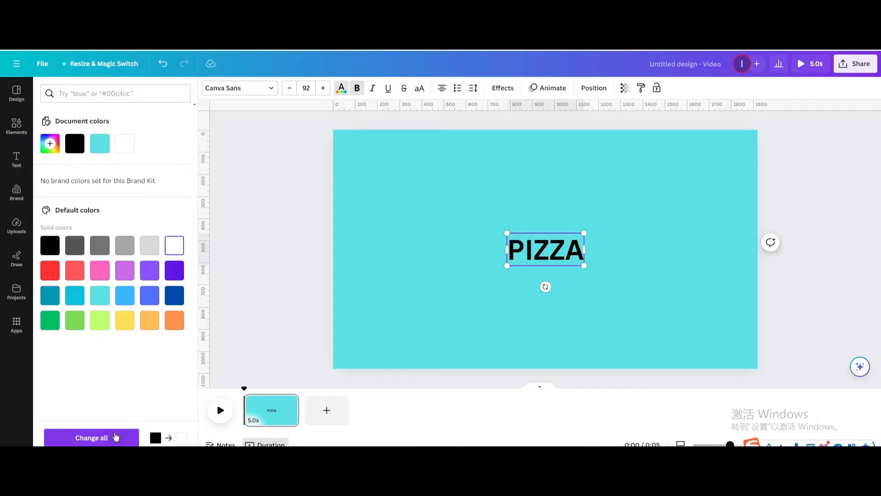
# Switch the PIZZA title to Archivo Black, enlarge it, and centre it
pyautogui.click(235, 87)
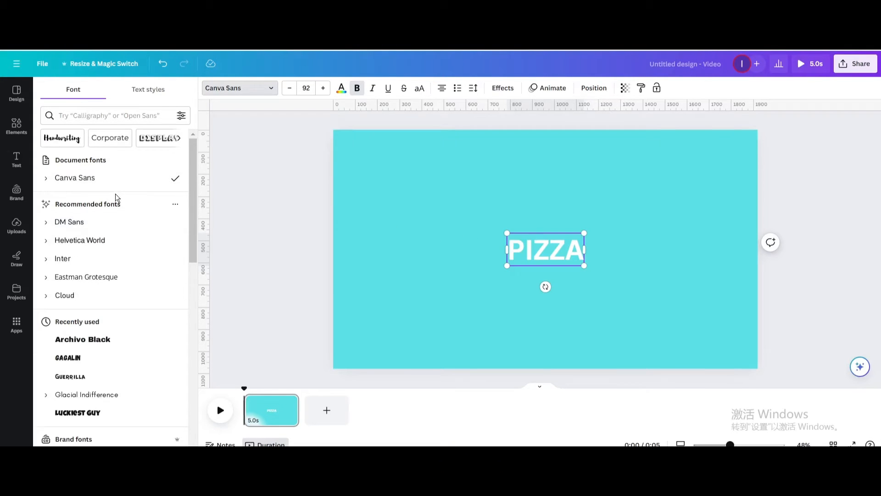
pyautogui.click(83, 339)
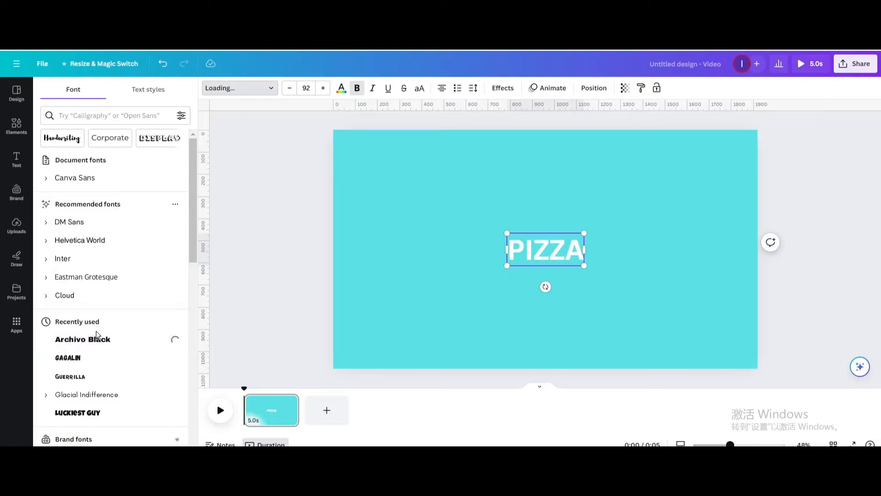
pyautogui.click(83, 339)
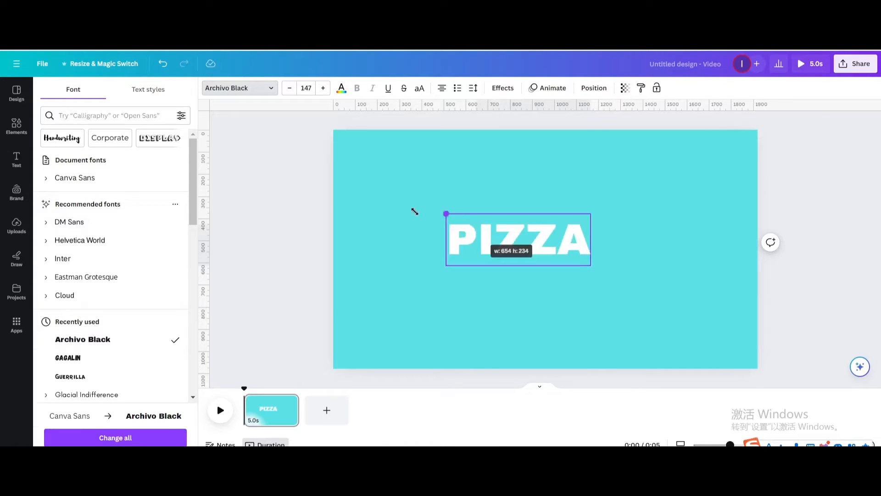
pyautogui.moveTo(590, 260); pyautogui.dragTo(590, 267)
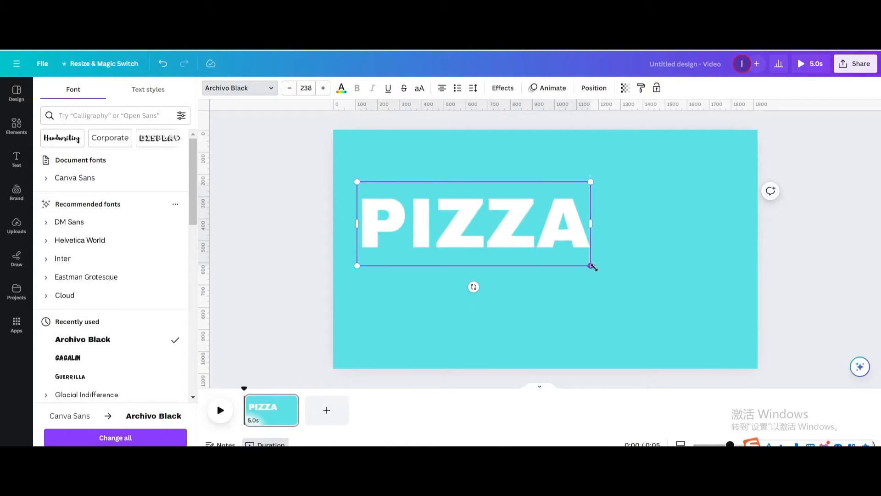
pyautogui.moveTo(590, 268); pyautogui.dragTo(706, 307)
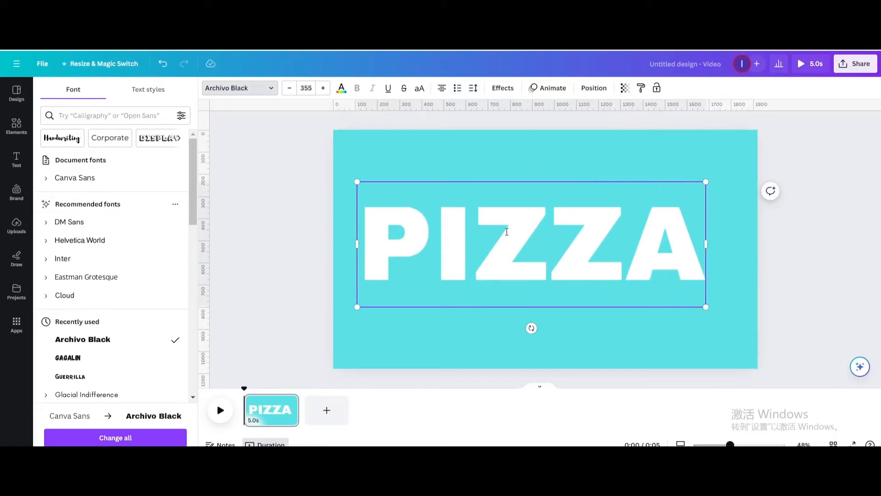
pyautogui.moveTo(531, 244); pyautogui.dragTo(543, 245)
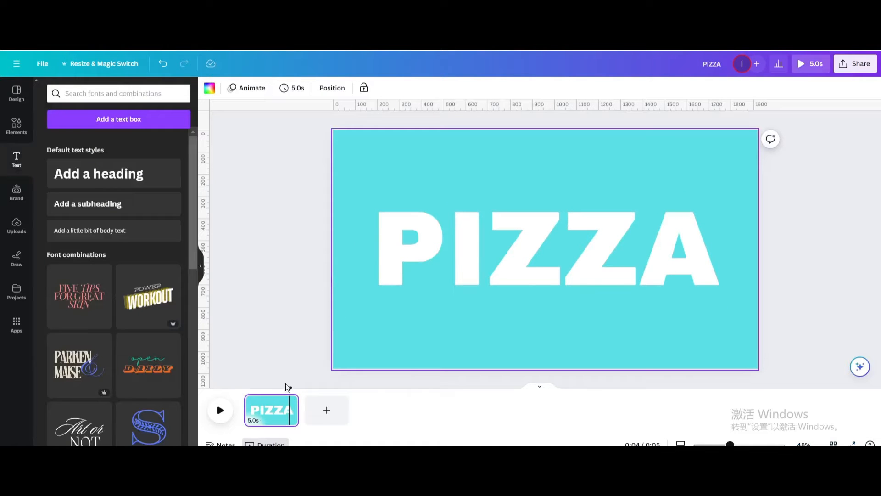
# Duplicate page 1 and shrink the cyan rectangle into a band framing PIZZA
pyautogui.click(327, 256)
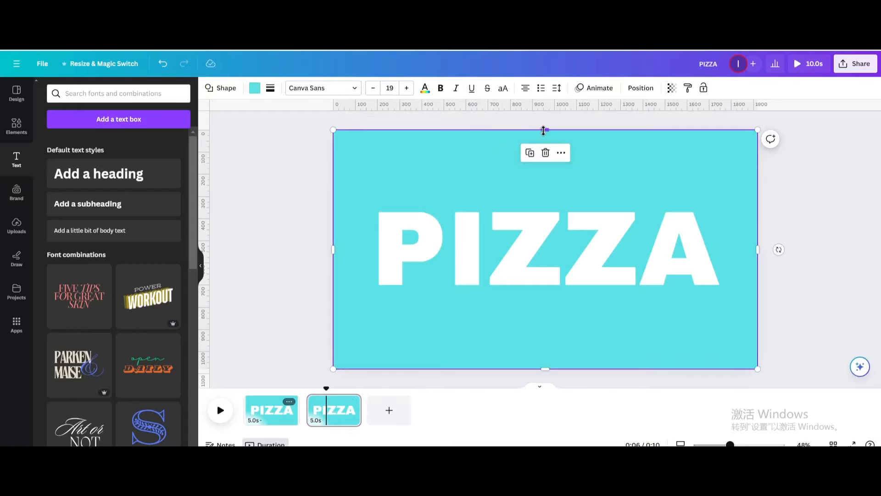
pyautogui.moveTo(543, 130); pyautogui.dragTo(548, 204)
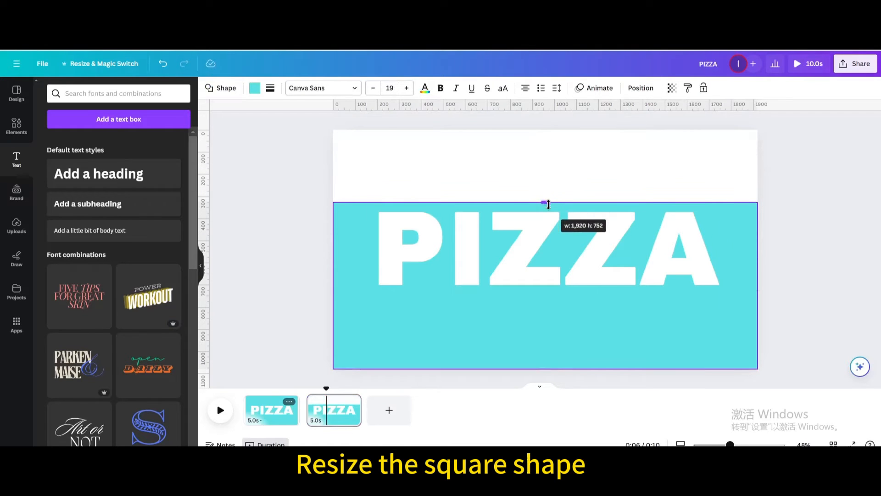
pyautogui.moveTo(757, 285); pyautogui.dragTo(728, 283)
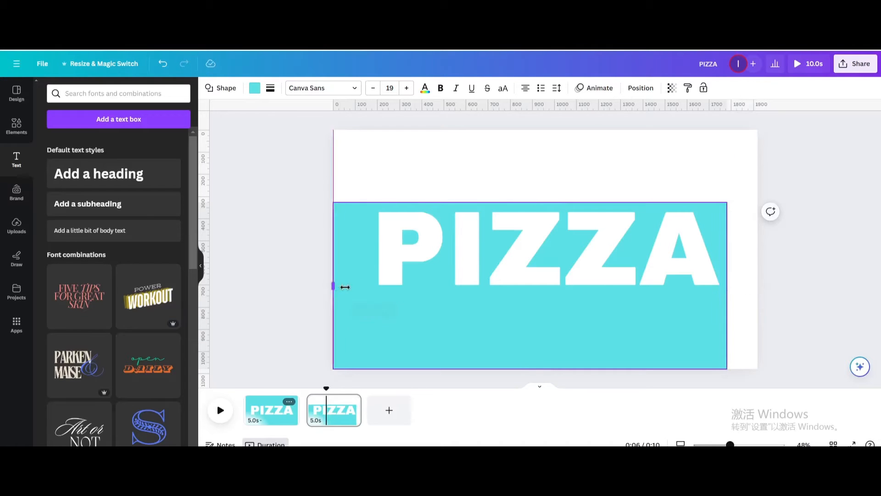
pyautogui.moveTo(333, 286); pyautogui.dragTo(365, 286)
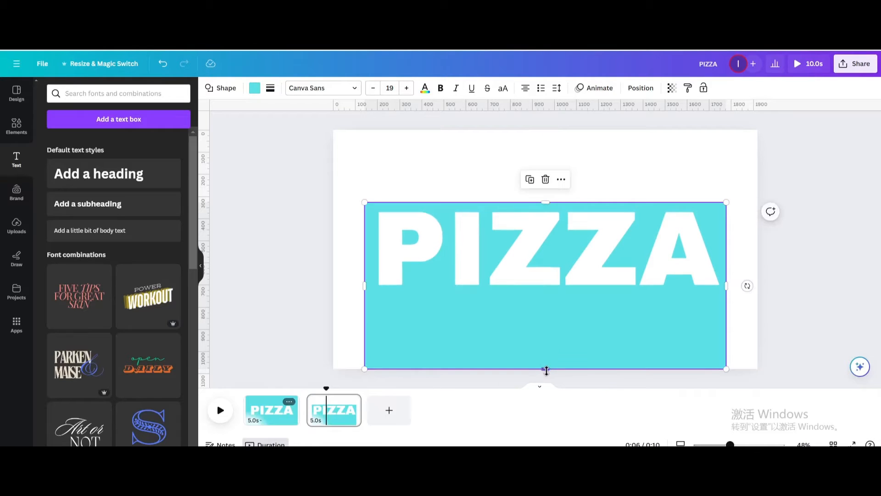
pyautogui.moveTo(545, 369); pyautogui.dragTo(546, 294)
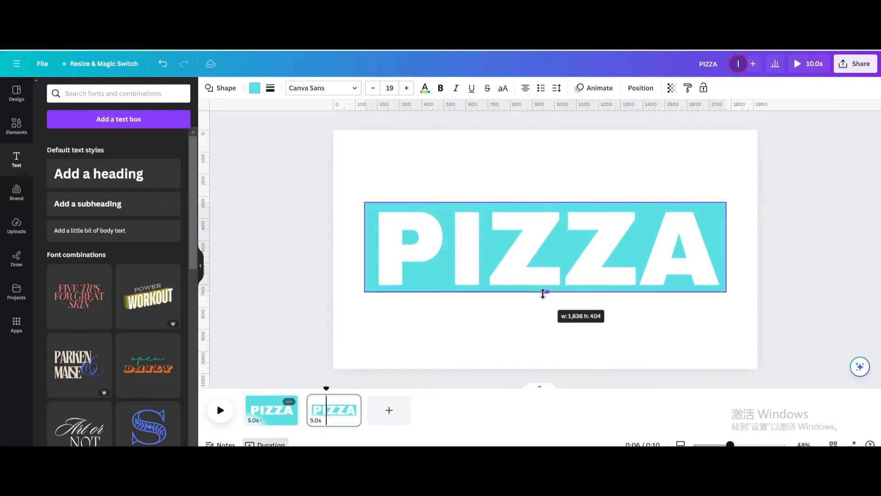
# Download page 2 as a PNG image via Share > Download
pyautogui.click(854, 63)
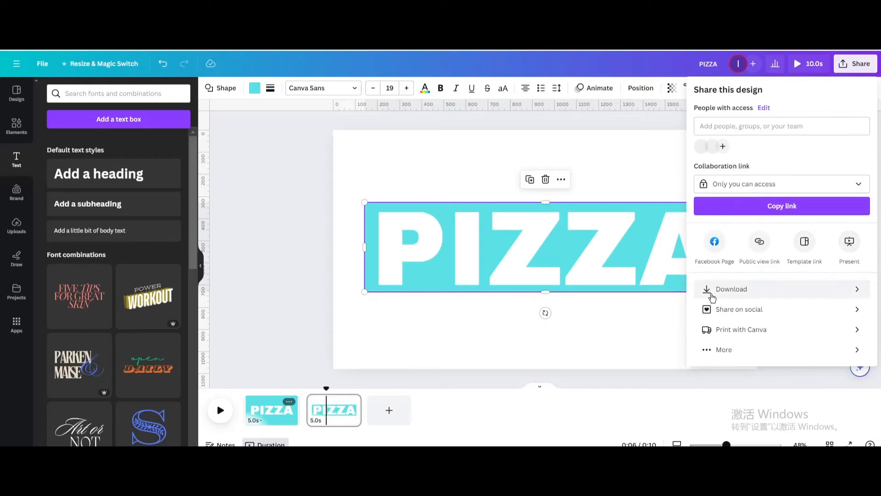
pyautogui.click(731, 288)
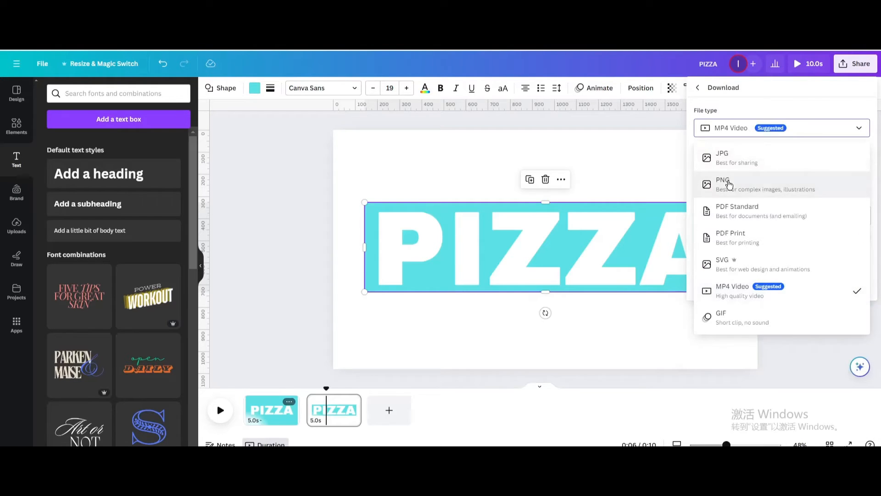
pyautogui.click(723, 184)
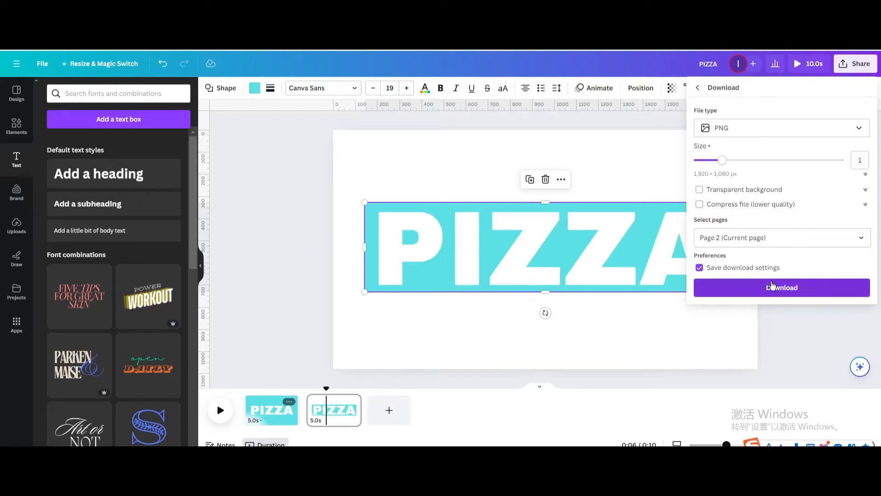
pyautogui.click(781, 288)
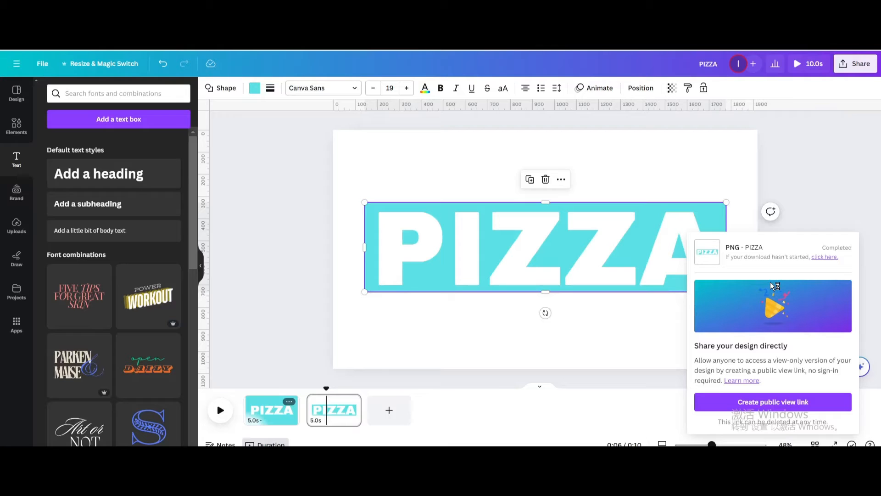
pyautogui.click(17, 225)
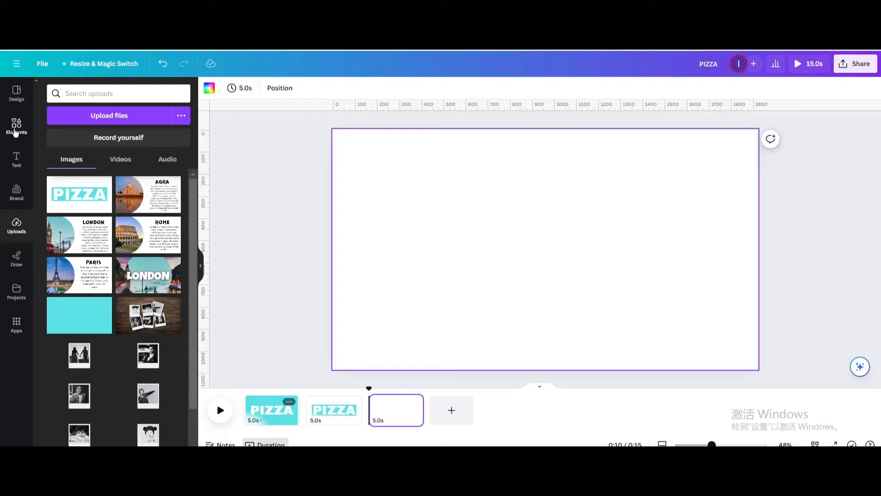
# Set a pepperoni pizza video from Elements as page 3's background
pyautogui.click(16, 127)
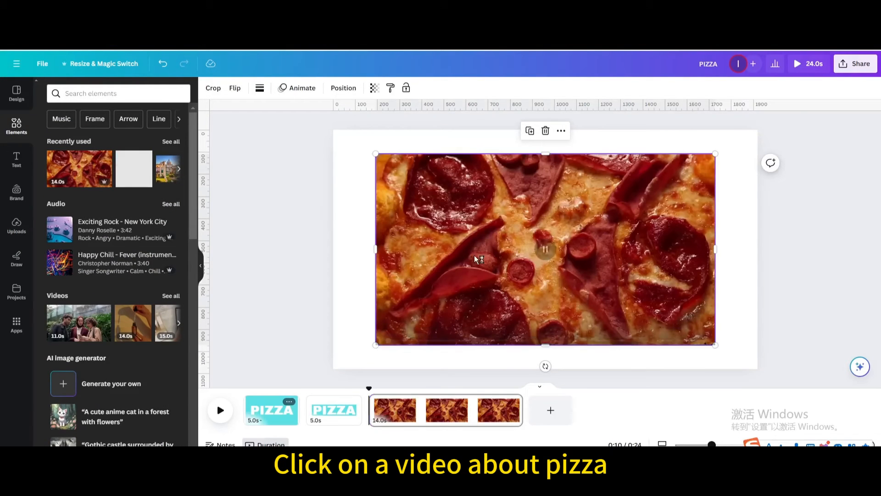
pyautogui.rightClick(478, 259)
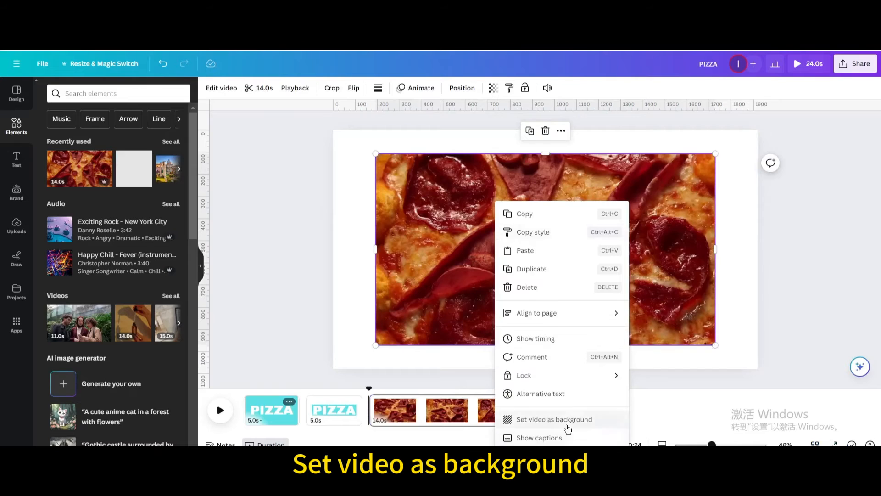
pyautogui.click(554, 419)
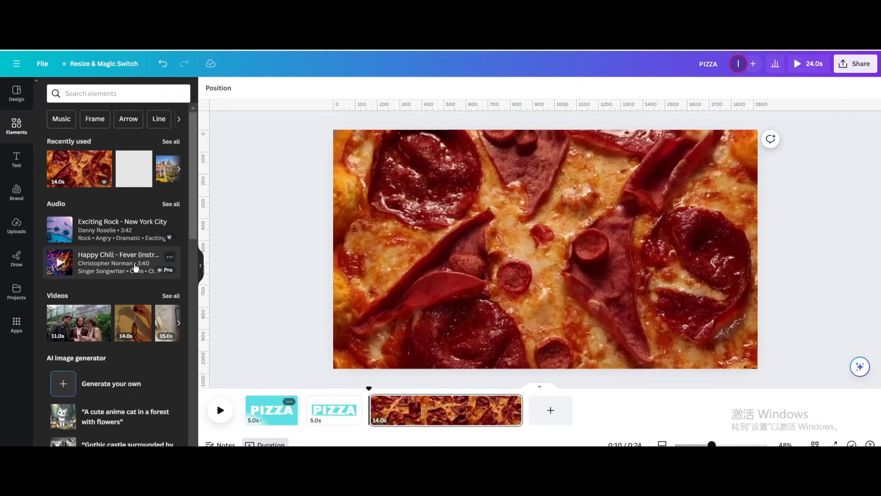
pyautogui.click(17, 225)
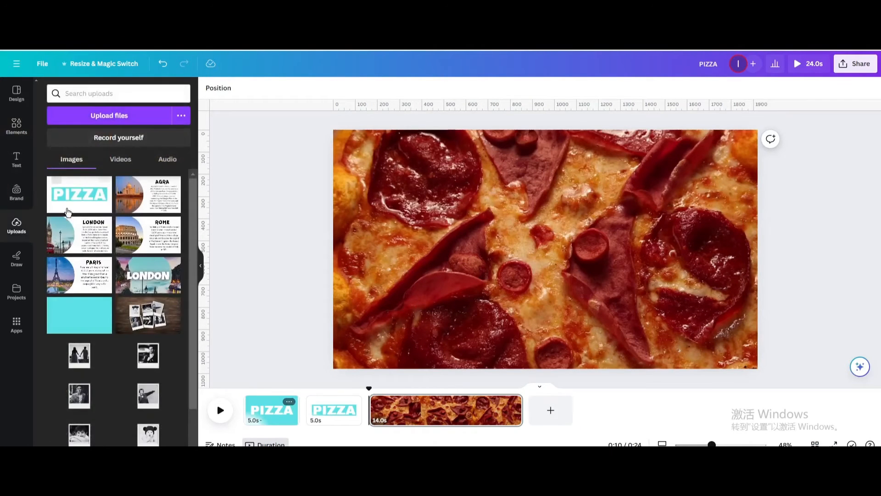
# Place the uploaded PIZZA image on page 3, remove its white background, and enlarge it
pyautogui.click(79, 194)
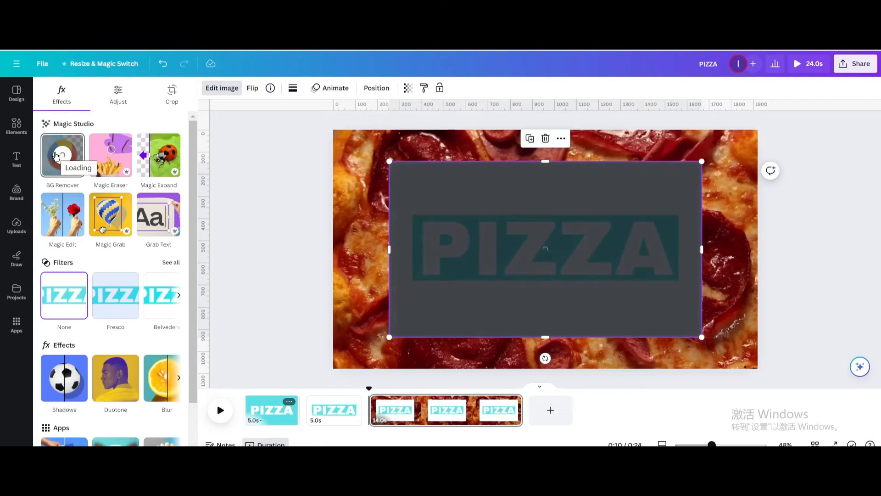
pyautogui.click(62, 155)
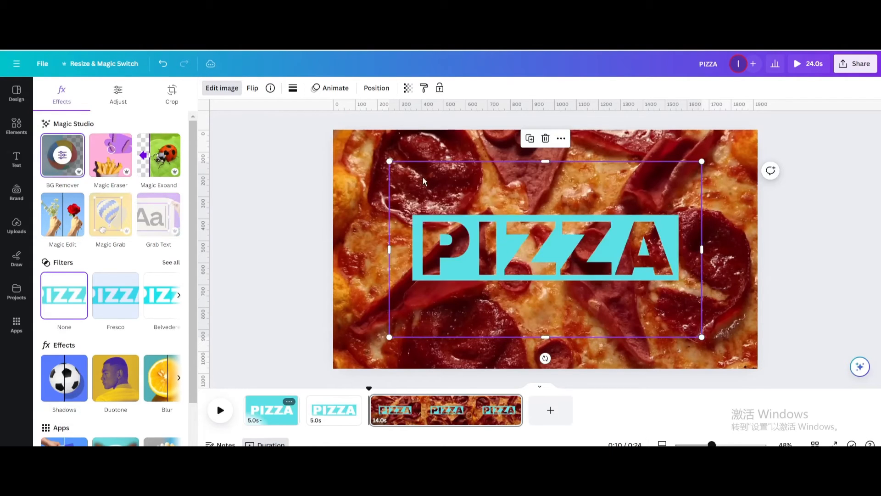
pyautogui.moveTo(544, 249); pyautogui.dragTo(488, 217)
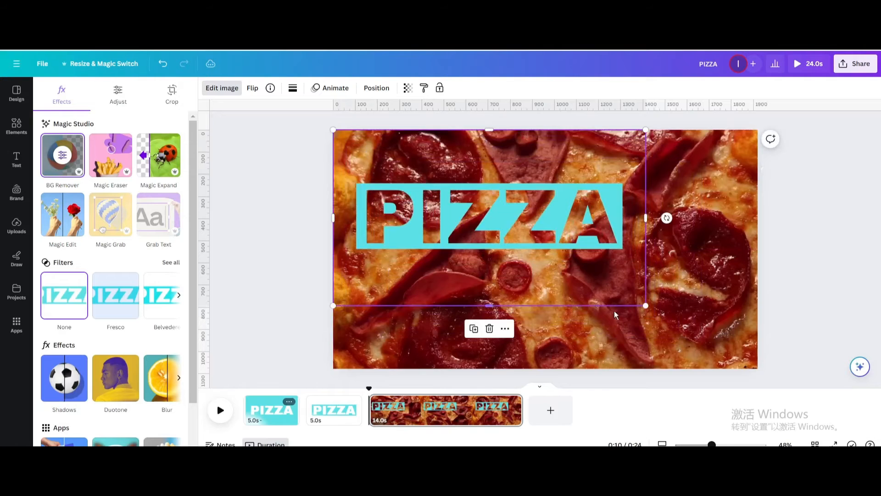
pyautogui.moveTo(646, 305); pyautogui.dragTo(758, 368)
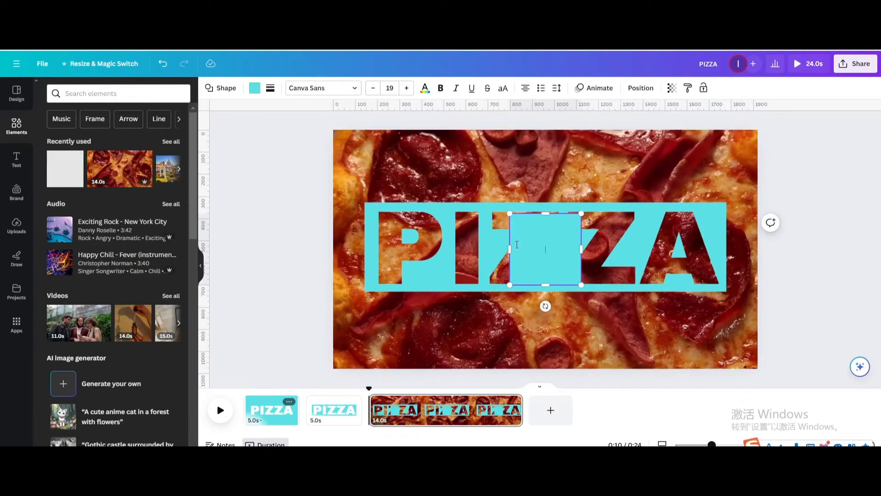
# Stretch cyan strips across the top and other edges around the PIZZA cutout
pyautogui.moveTo(546, 248); pyautogui.dragTo(419, 168)
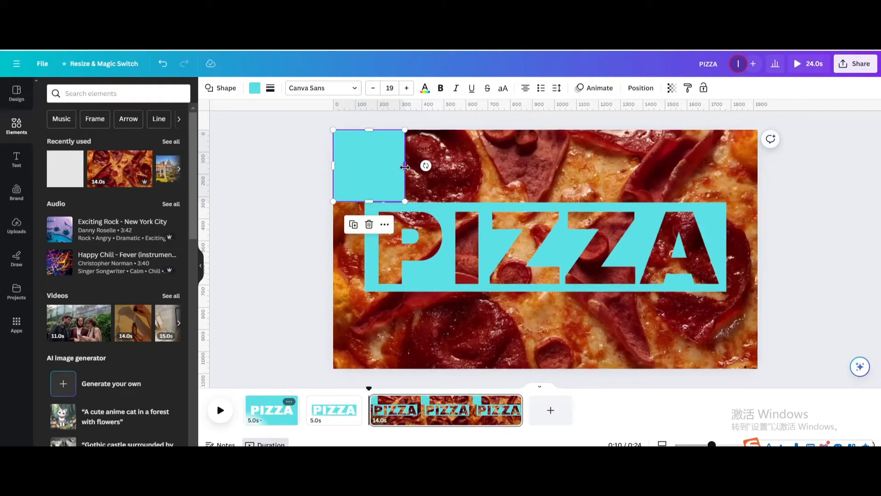
pyautogui.moveTo(405, 165); pyautogui.dragTo(758, 165)
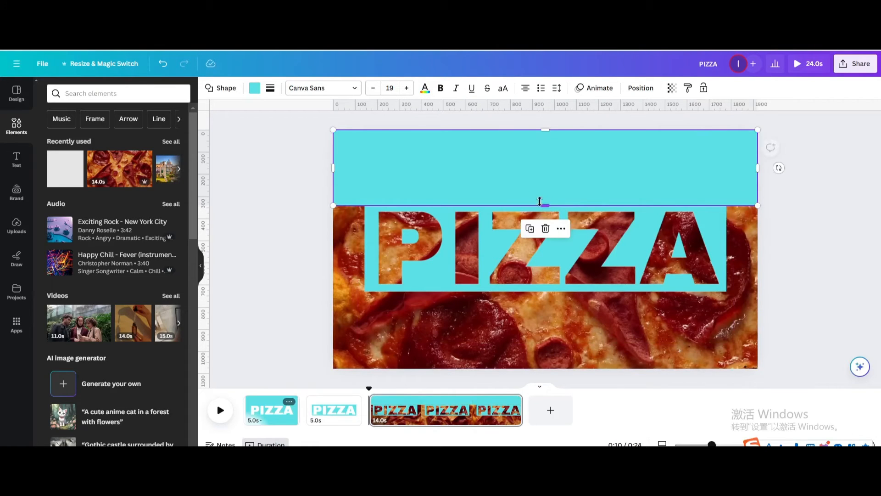
pyautogui.moveTo(544, 168); pyautogui.dragTo(527, 291)
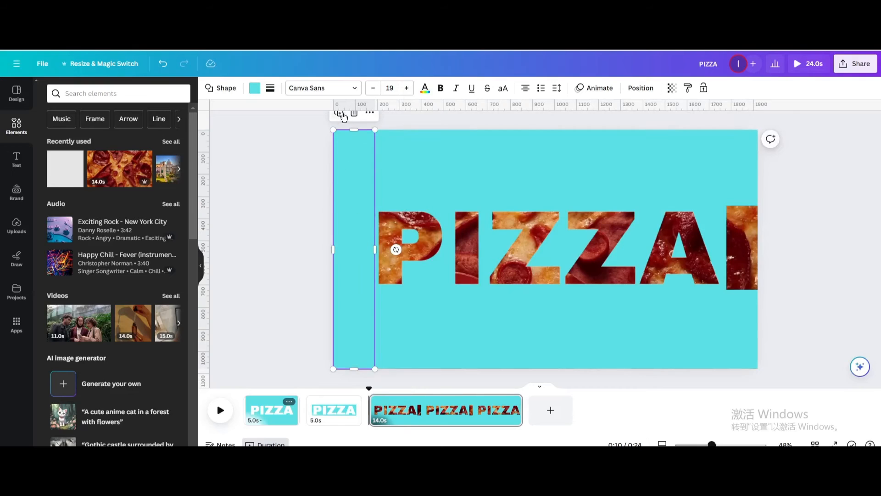
pyautogui.moveTo(354, 251); pyautogui.dragTo(739, 258)
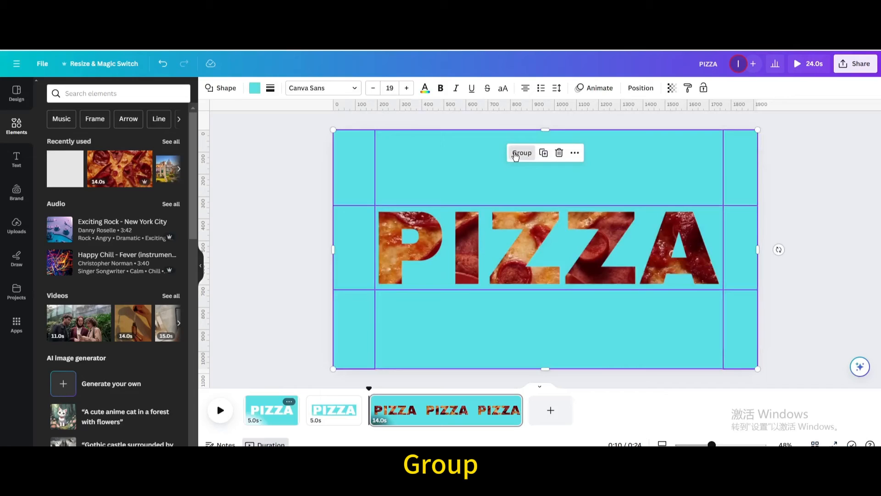
# Group the cyan strips with the cutout, then select page 2's pizza video
pyautogui.click(260, 188)
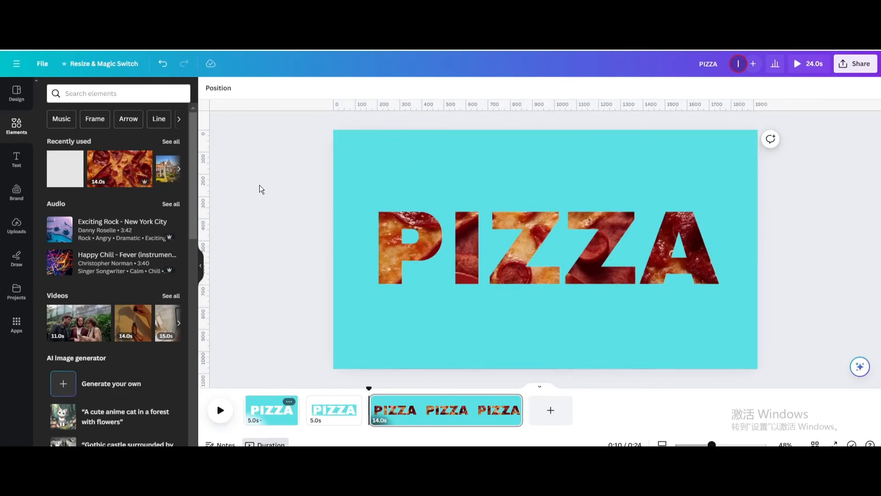
pyautogui.click(333, 409)
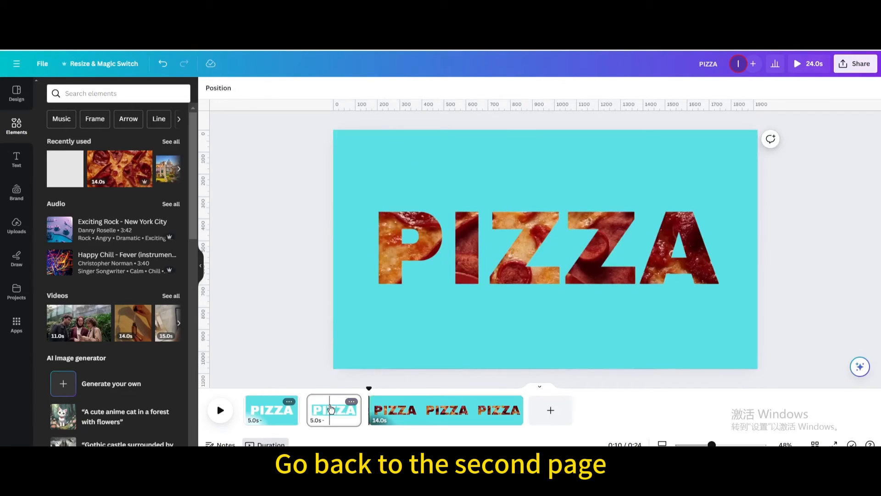
pyautogui.click(332, 409)
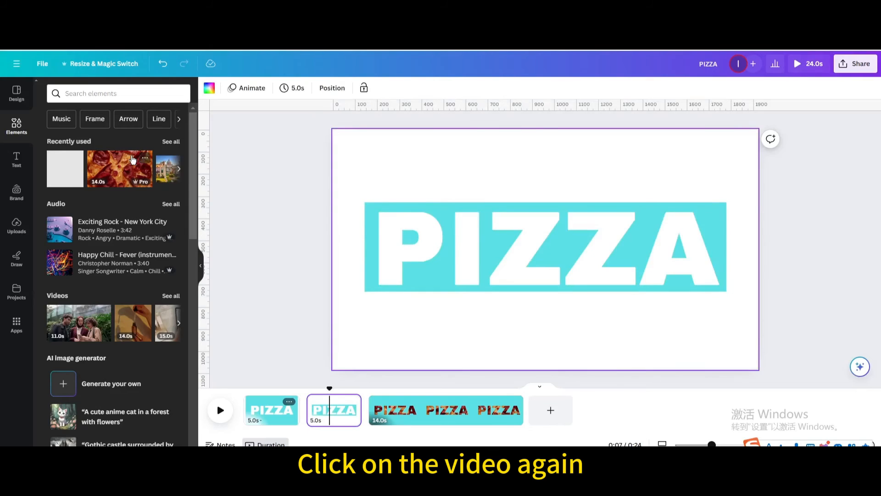
pyautogui.rightClick(546, 250)
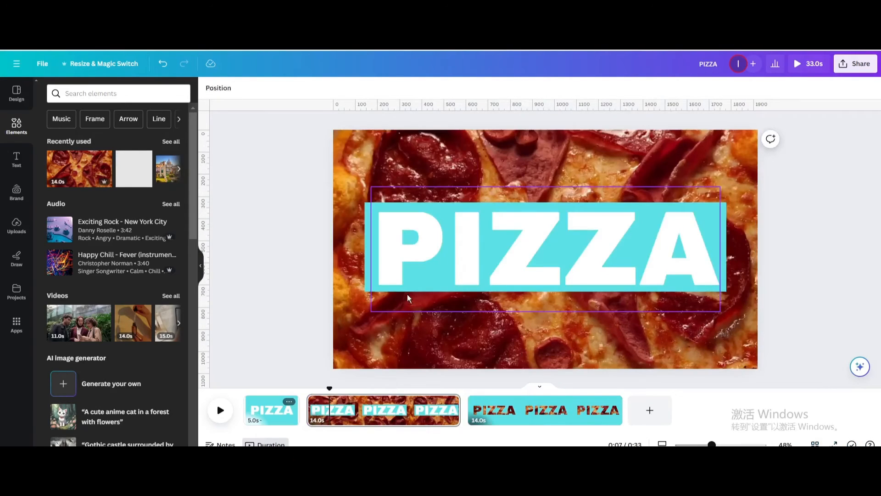
pyautogui.click(545, 248)
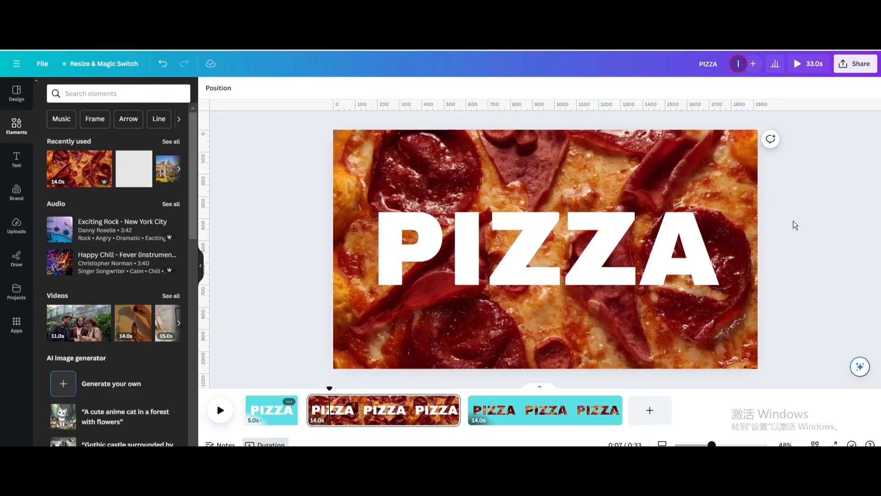
# Set the page duration to 3 seconds and apply it to all pages
pyautogui.click(271, 410)
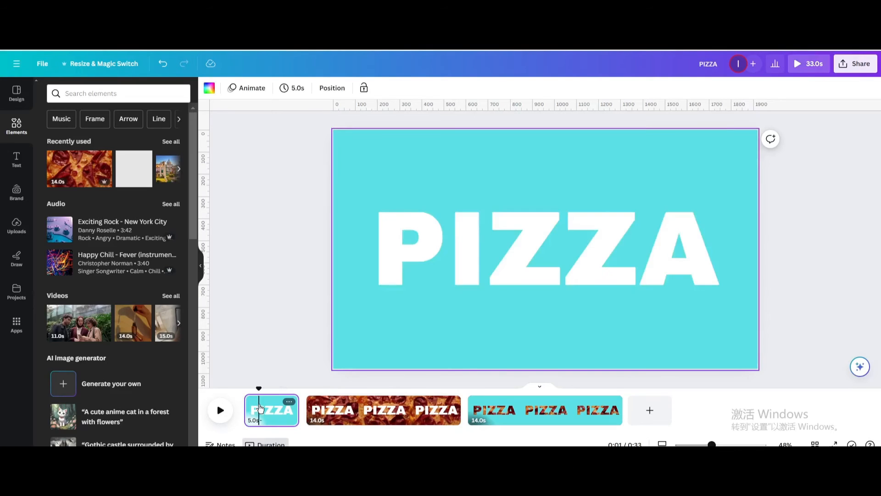
pyautogui.click(292, 88)
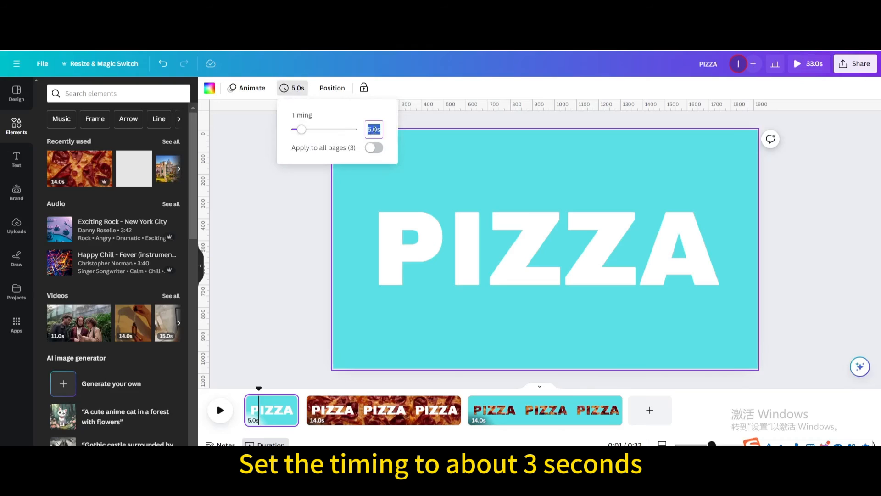
pyautogui.write('3')
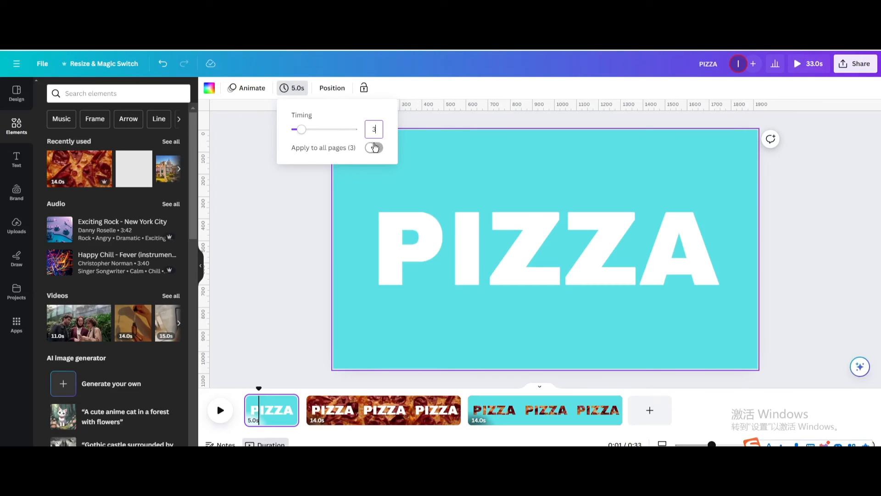
pyautogui.click(373, 148)
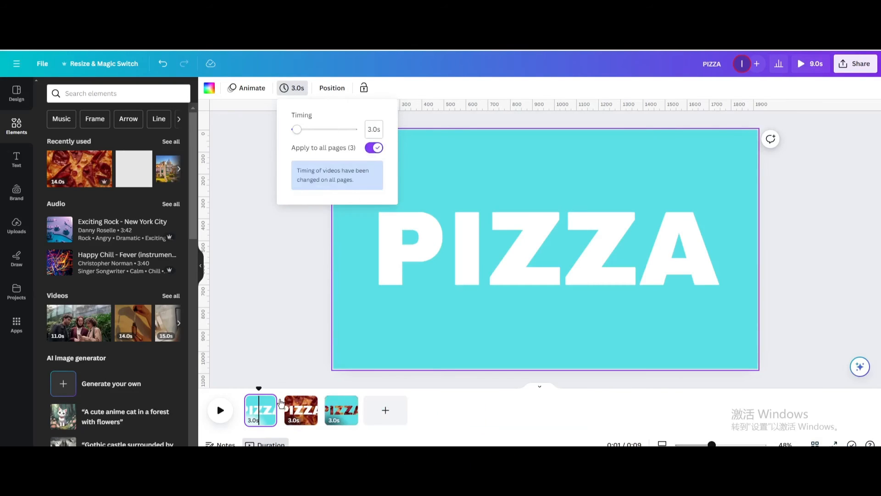
pyautogui.click(286, 404)
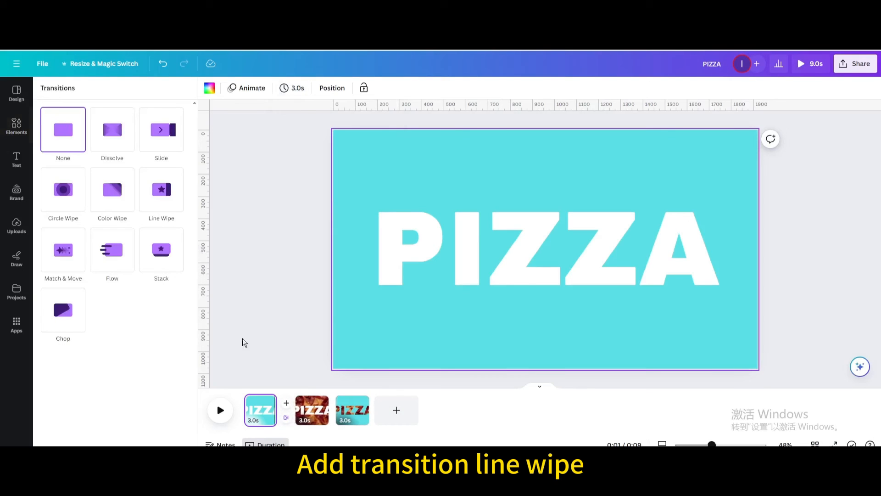
# Add a rightward line wipe of about 1 second between pages one and two
pyautogui.click(161, 190)
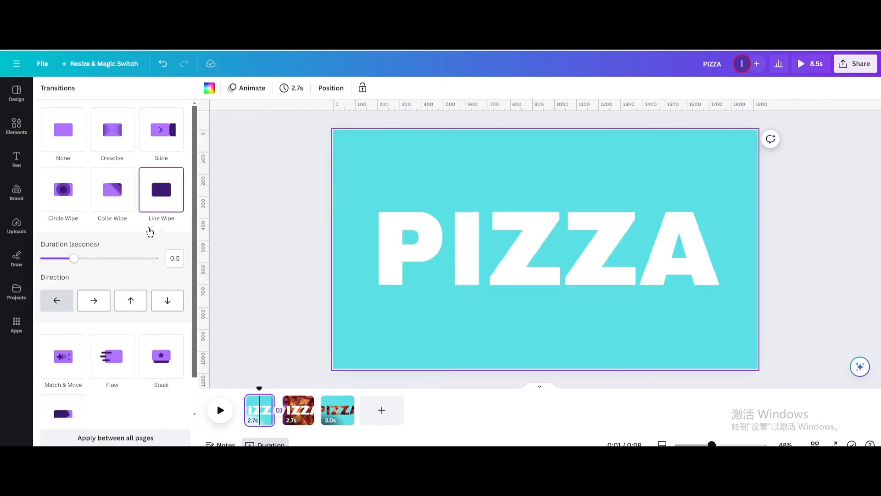
pyautogui.click(93, 300)
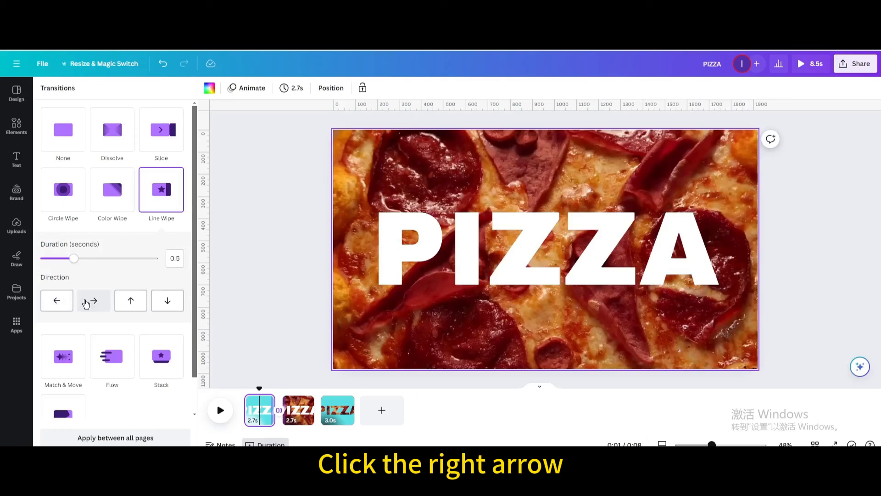
pyautogui.click(93, 299)
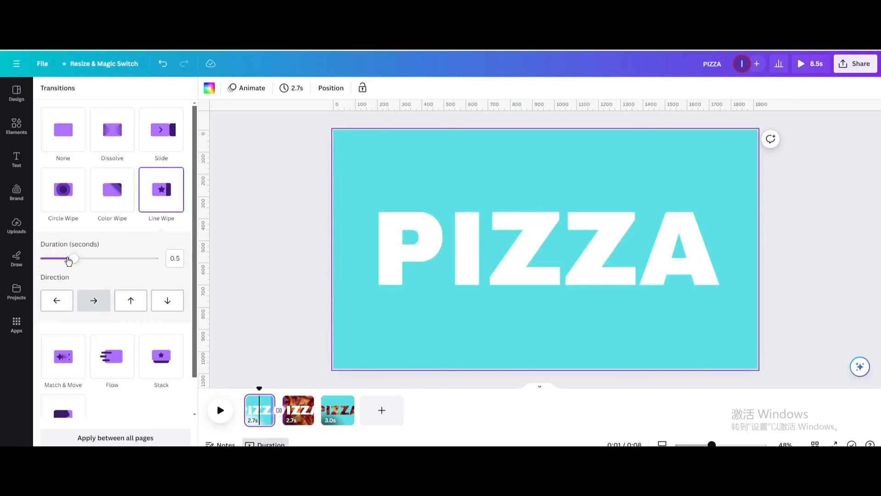
pyautogui.moveTo(73, 258); pyautogui.dragTo(109, 257)
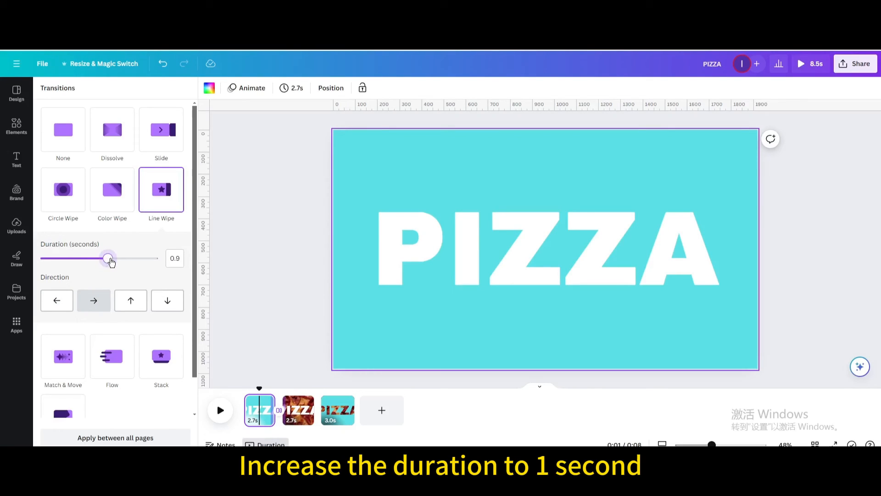
pyautogui.moveTo(108, 258); pyautogui.dragTo(116, 258)
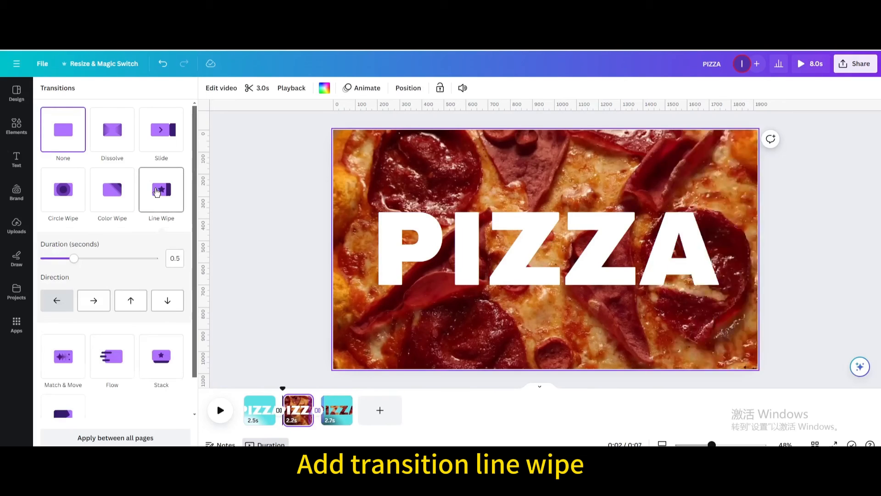
# Add a leftward 1-second line wipe between pages two and three
pyautogui.click(93, 299)
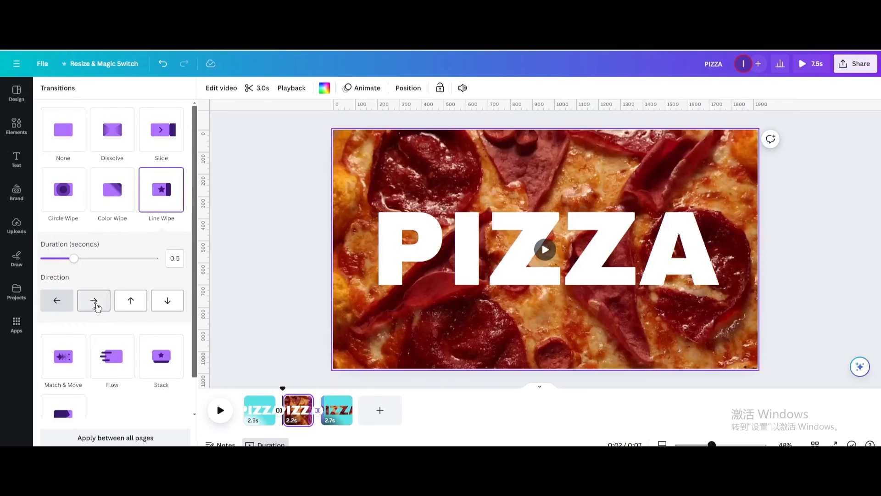
pyautogui.click(56, 299)
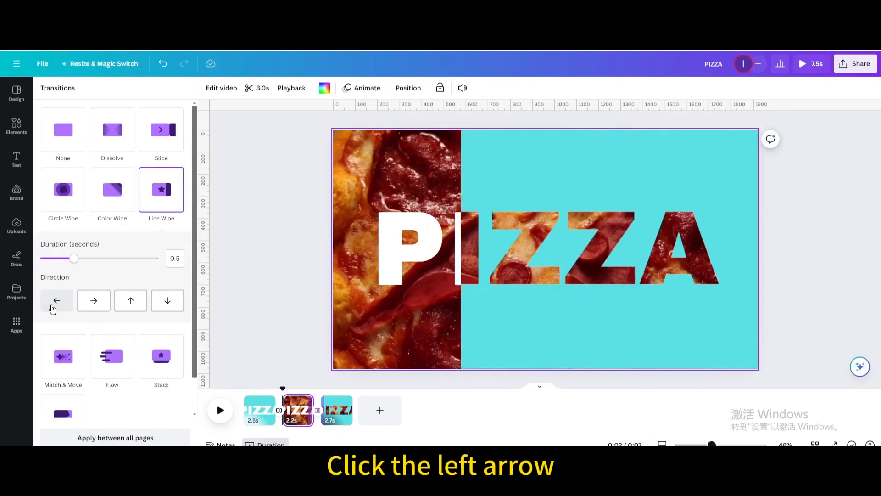
pyautogui.moveTo(75, 257); pyautogui.dragTo(100, 258)
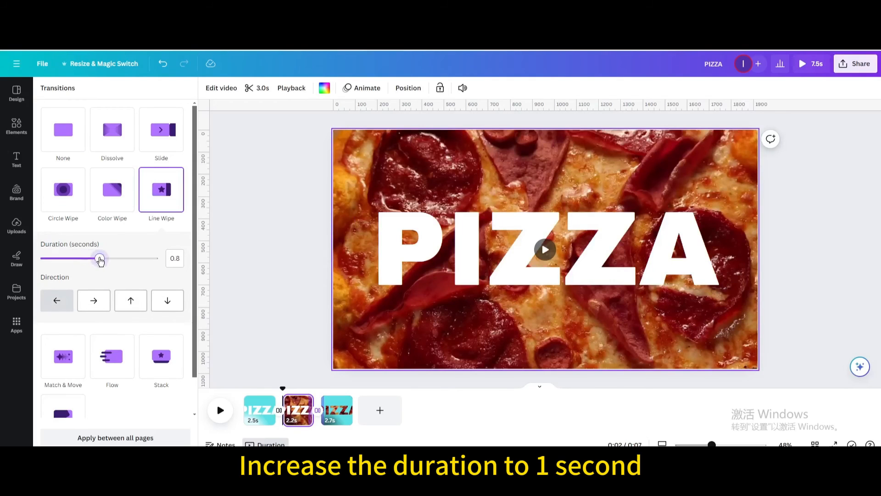
pyautogui.moveTo(99, 258); pyautogui.dragTo(115, 258)
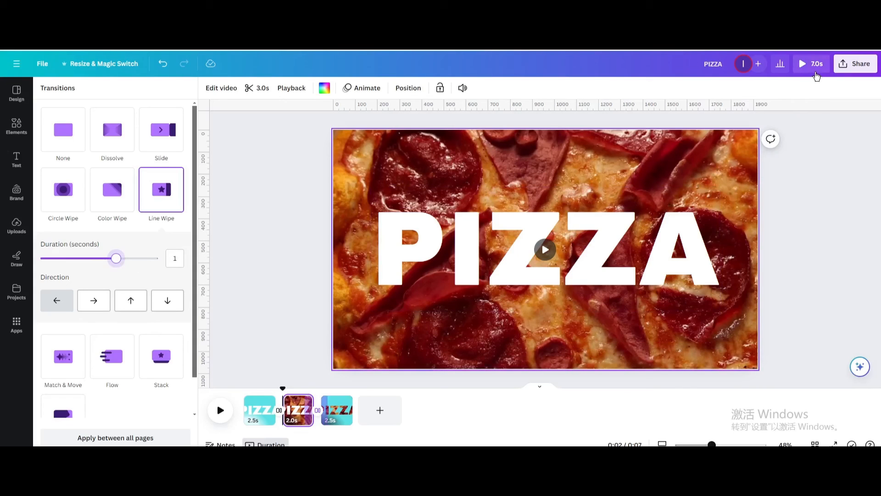
pyautogui.click(803, 63)
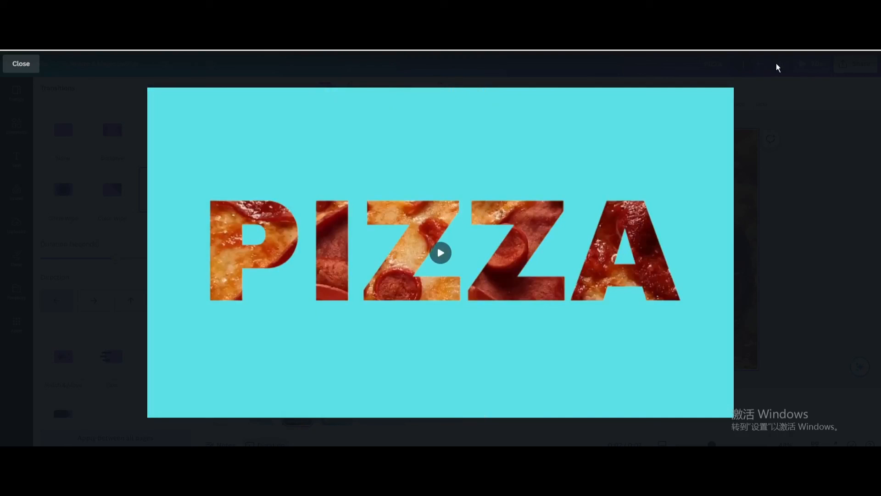
pyautogui.click(21, 63)
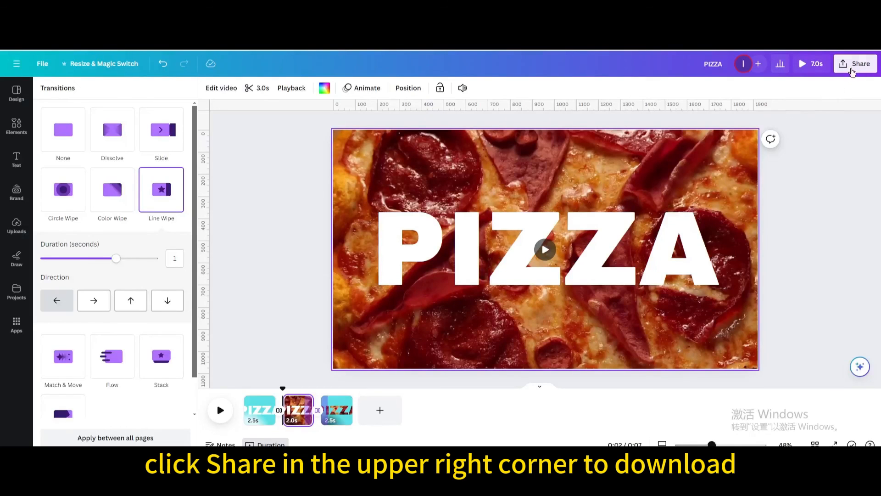
# Download the PIZZA design with MP4 Video as the file type
pyautogui.click(856, 64)
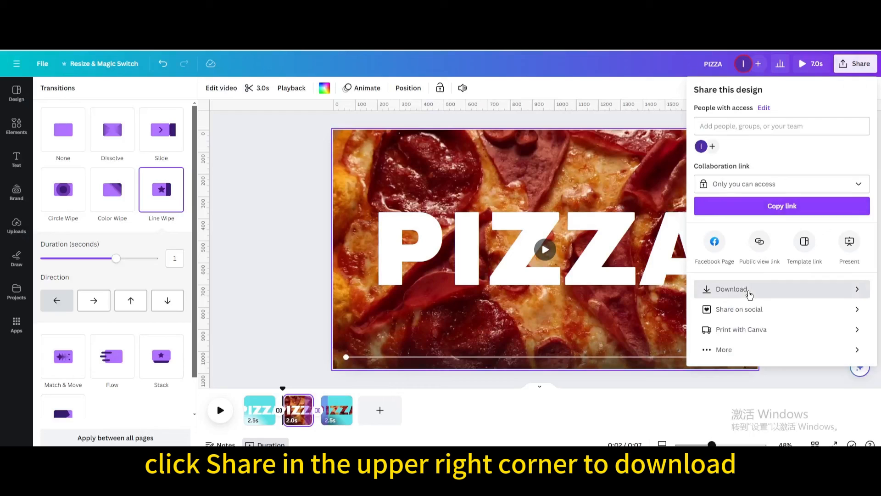
pyautogui.click(732, 289)
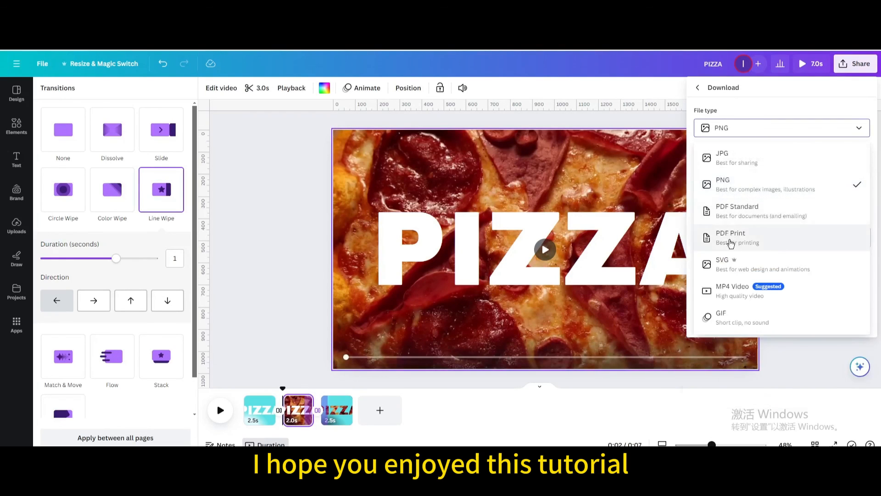
pyautogui.click(724, 264)
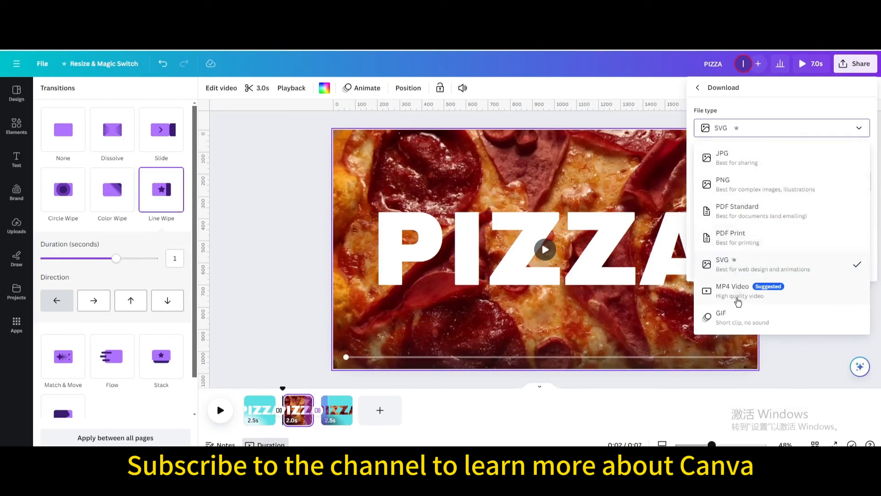
pyautogui.click(733, 286)
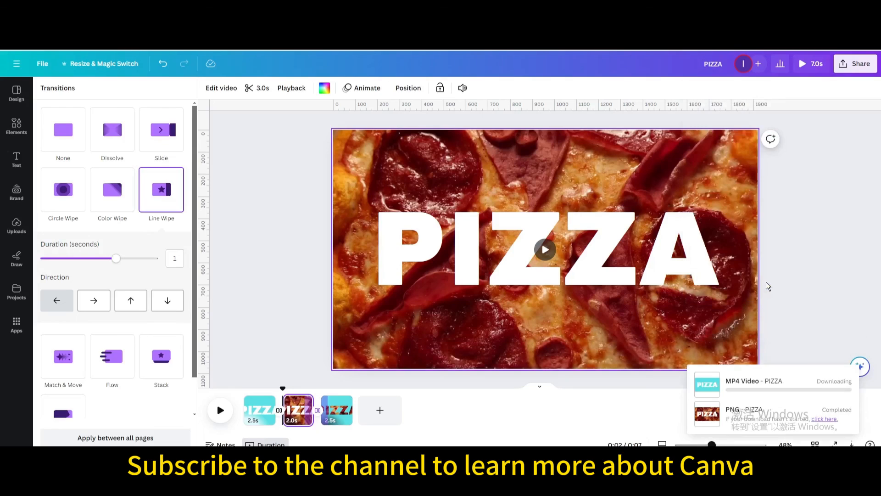